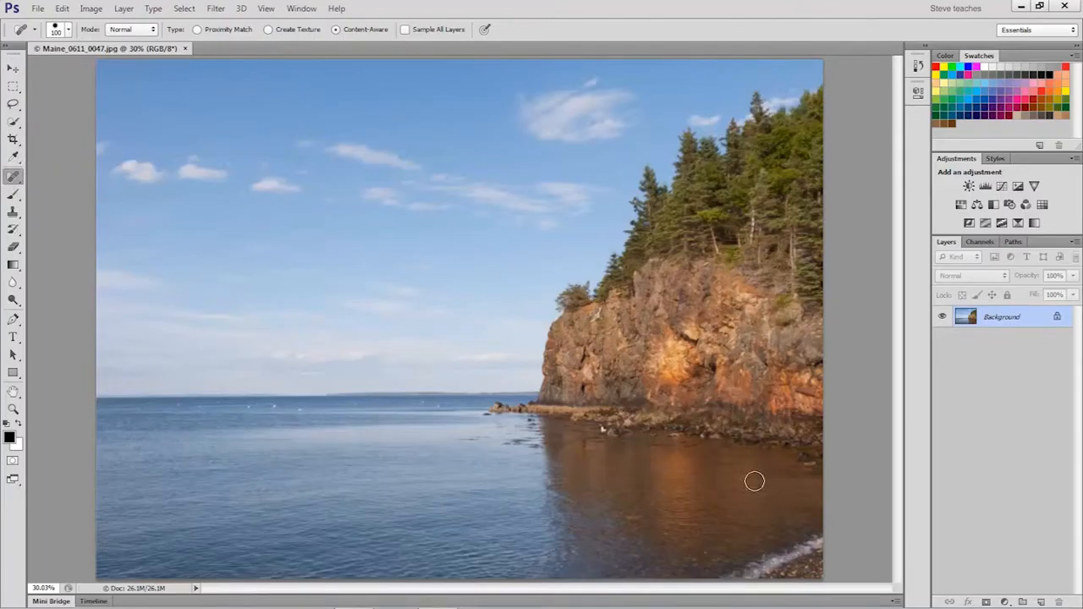
pyautogui.moveTo(829, 533)
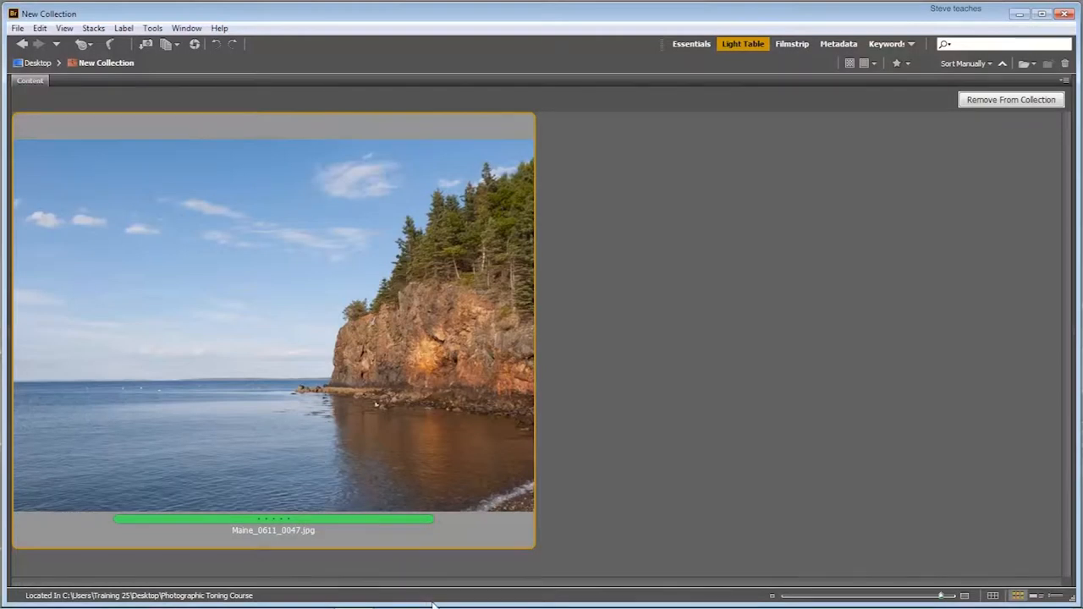
# - Launch the coastal cliff photo from Bridge's Light Table into Photoshop CC
pyautogui.click(416, 599)
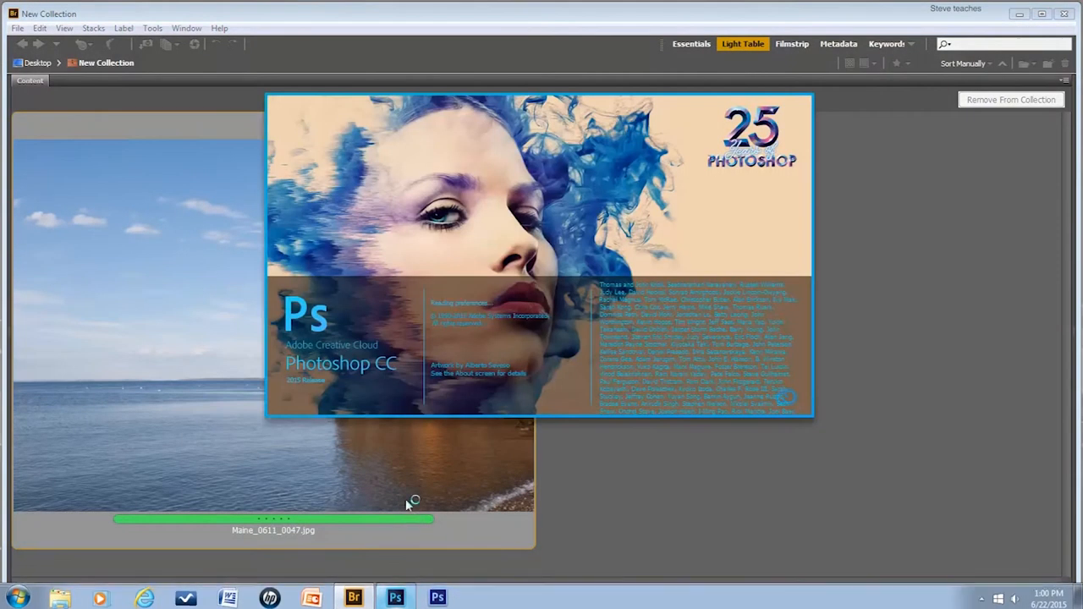